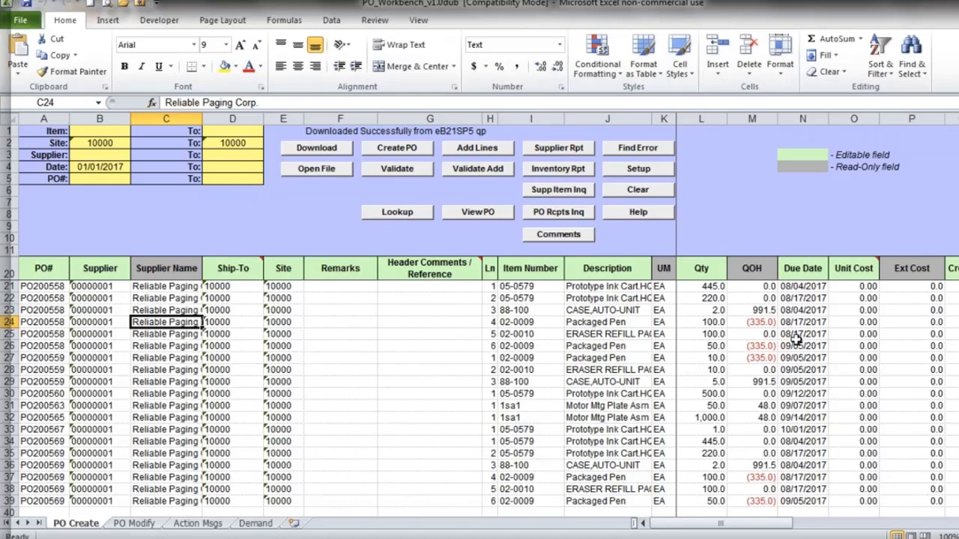
pyautogui.moveTo(681, 324)
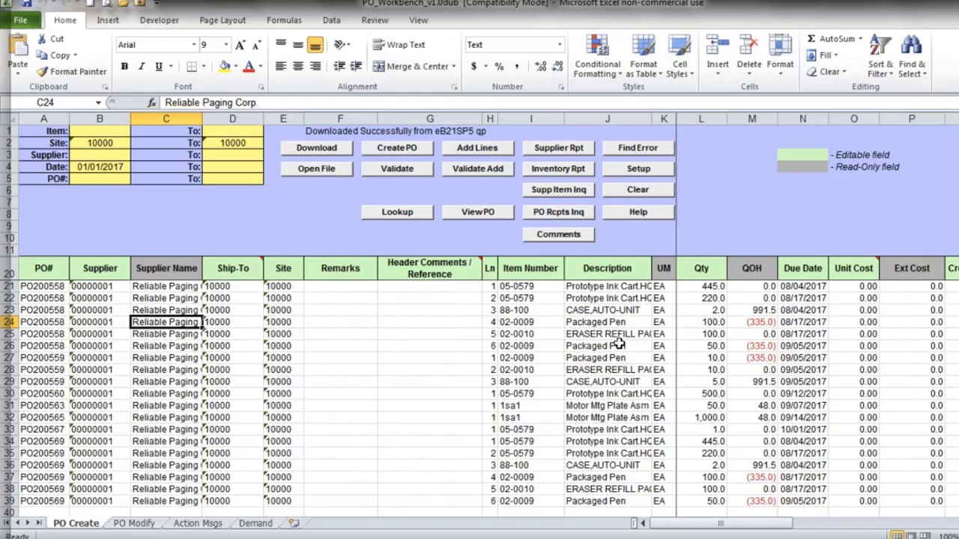
pyautogui.moveTo(524, 347)
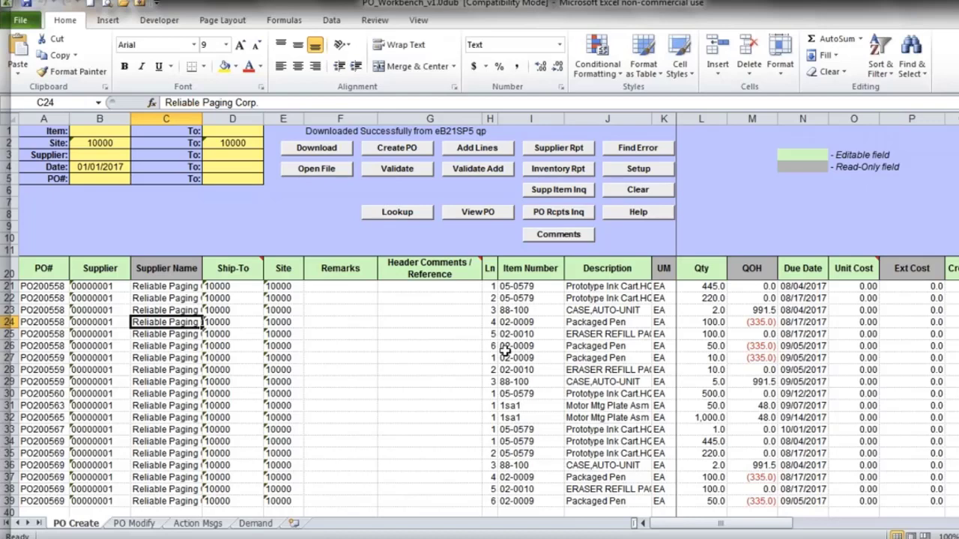
# - Select the supplier lines and create purchase order PO200570 in QAD
pyautogui.click(165, 440)
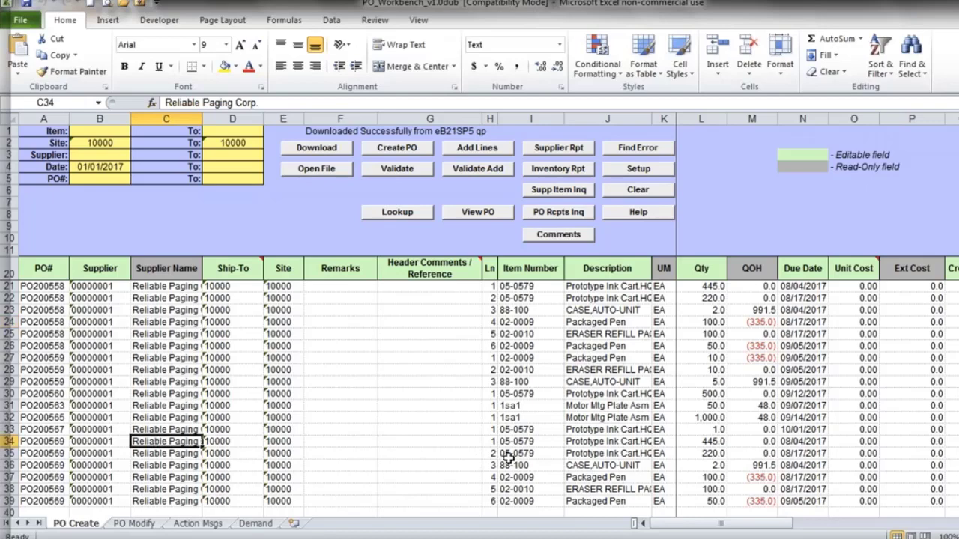
pyautogui.moveTo(253, 461)
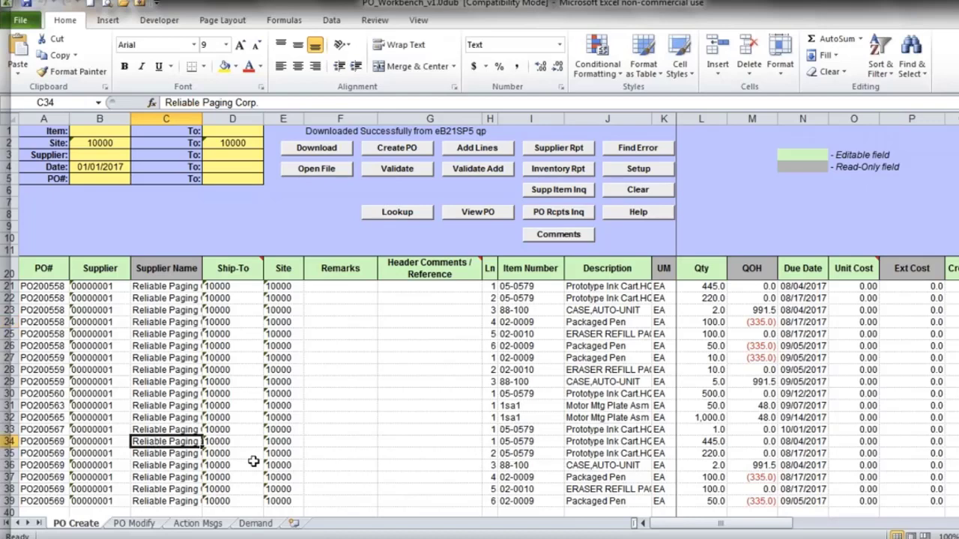
pyautogui.click(99, 452)
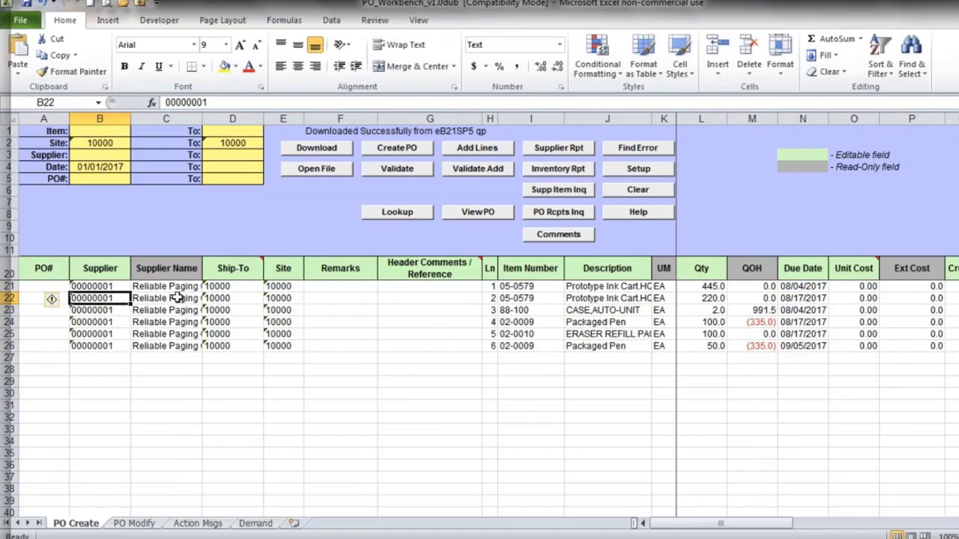
pyautogui.click(164, 296)
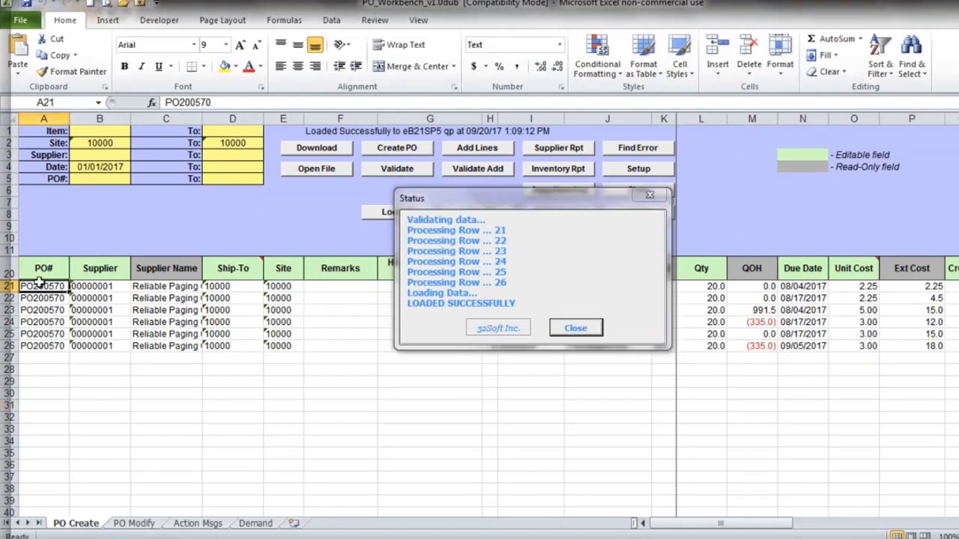
# - Dismiss the status report and review the PO200570 printout, then close it
pyautogui.click(575, 328)
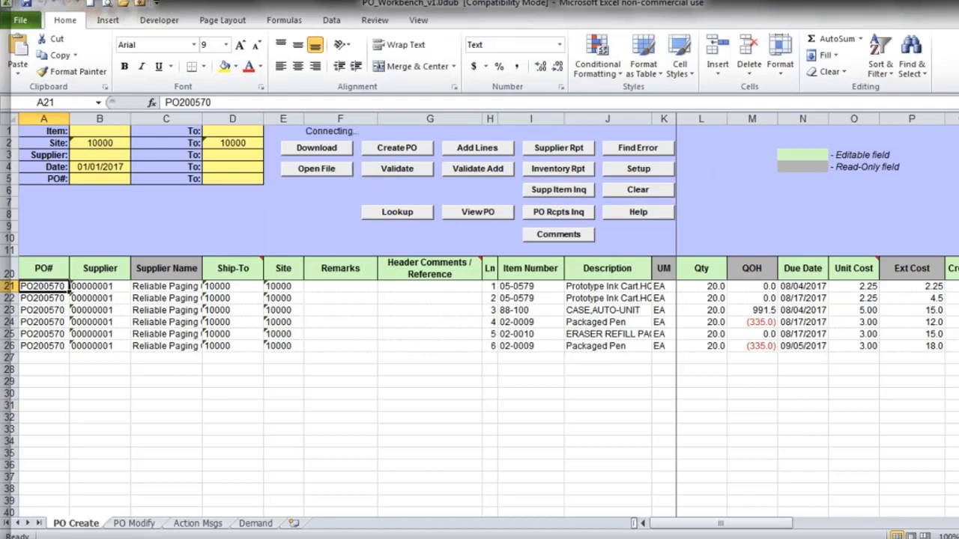
pyautogui.click(477, 212)
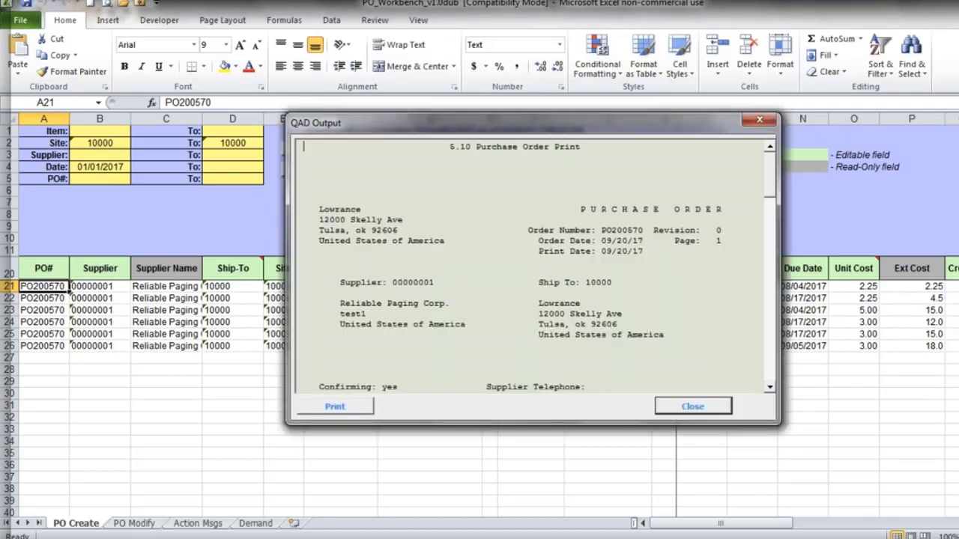
pyautogui.click(693, 407)
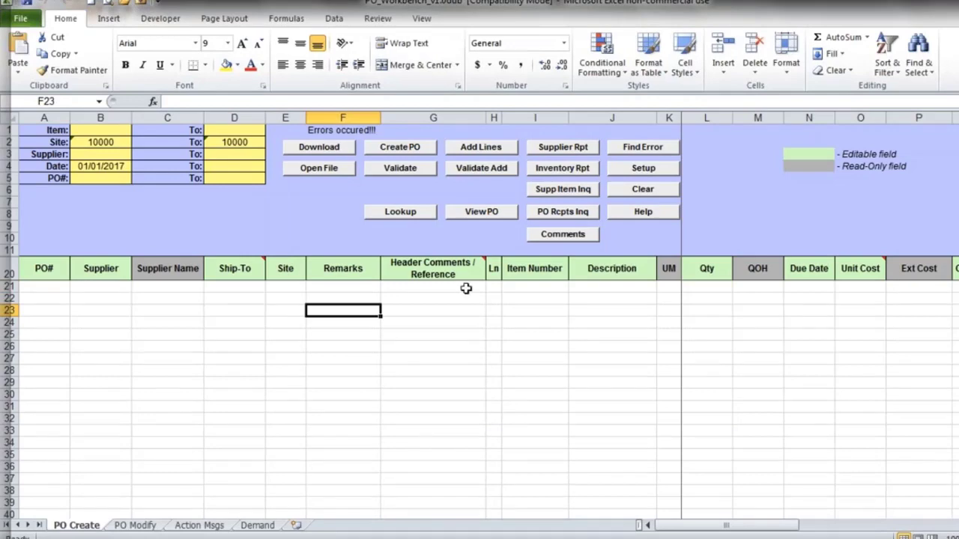
pyautogui.moveTo(419, 388)
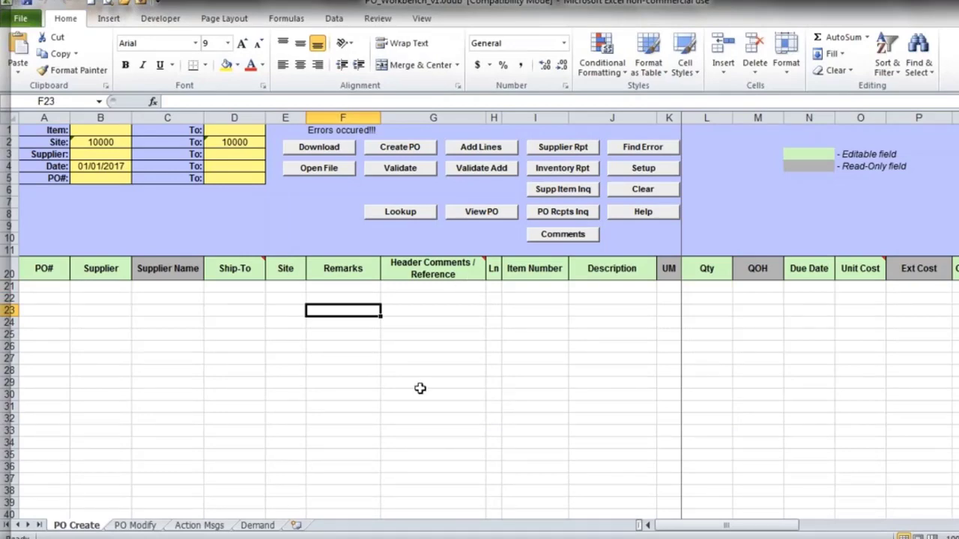
pyautogui.moveTo(433, 380)
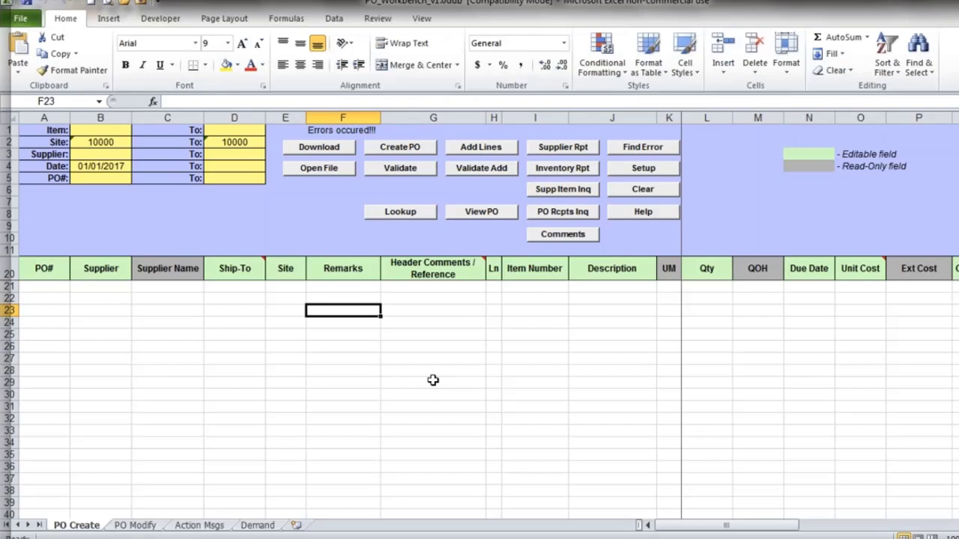
# - Download purchase orders from QAD, choose the database in Setup, and move to PO Modify
pyautogui.click(318, 146)
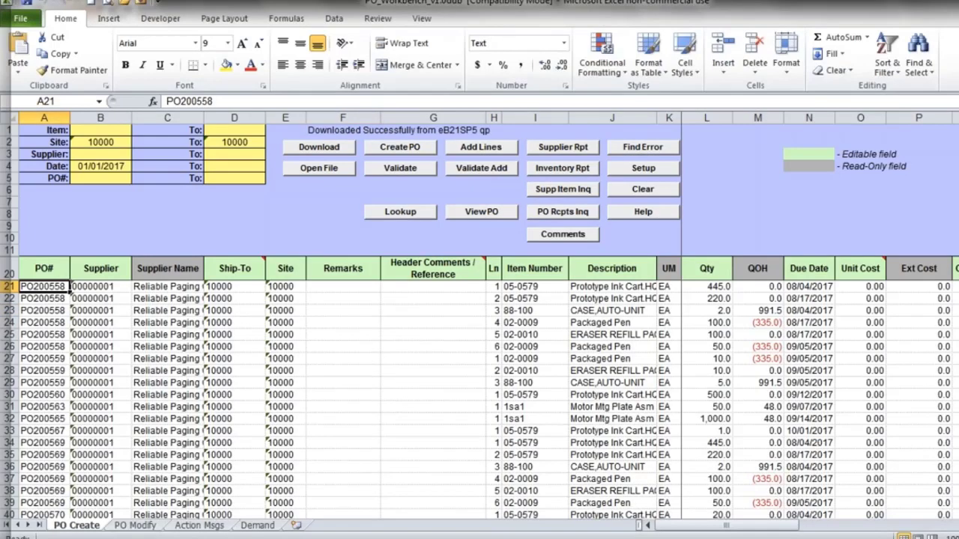
pyautogui.click(642, 168)
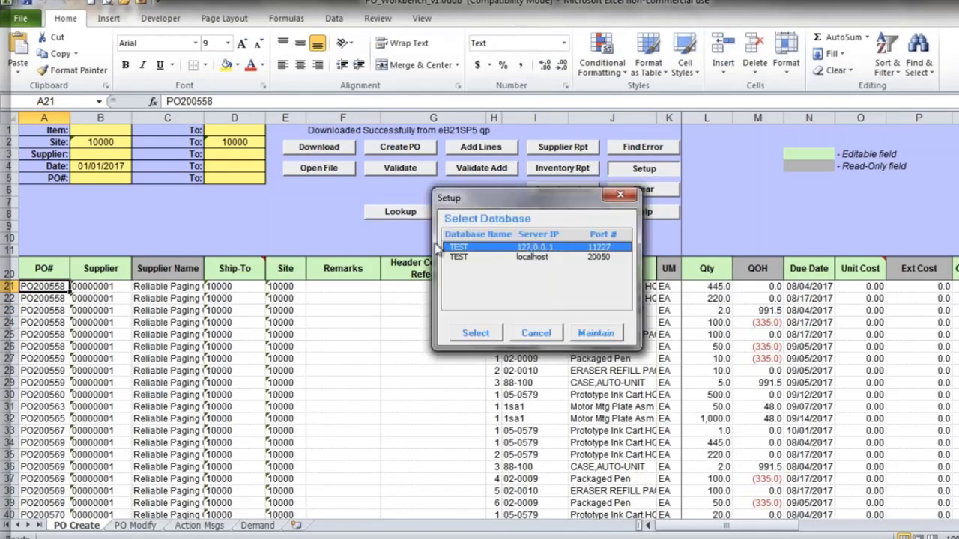
pyautogui.click(474, 332)
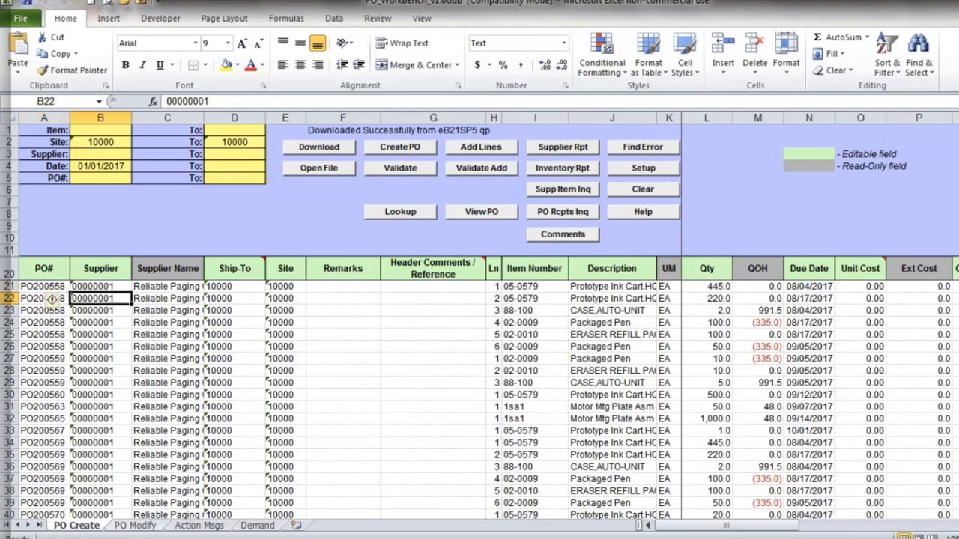
pyautogui.click(75, 525)
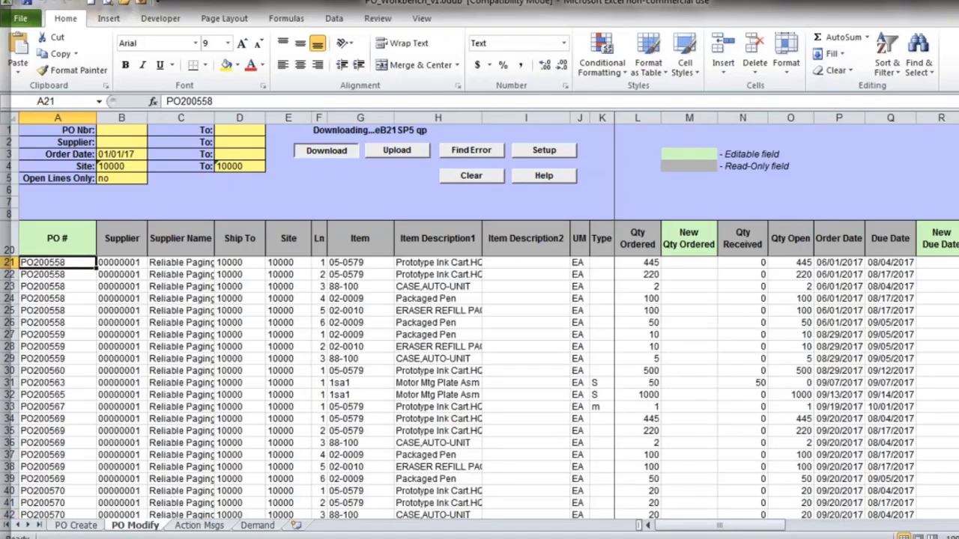
pyautogui.click(325, 149)
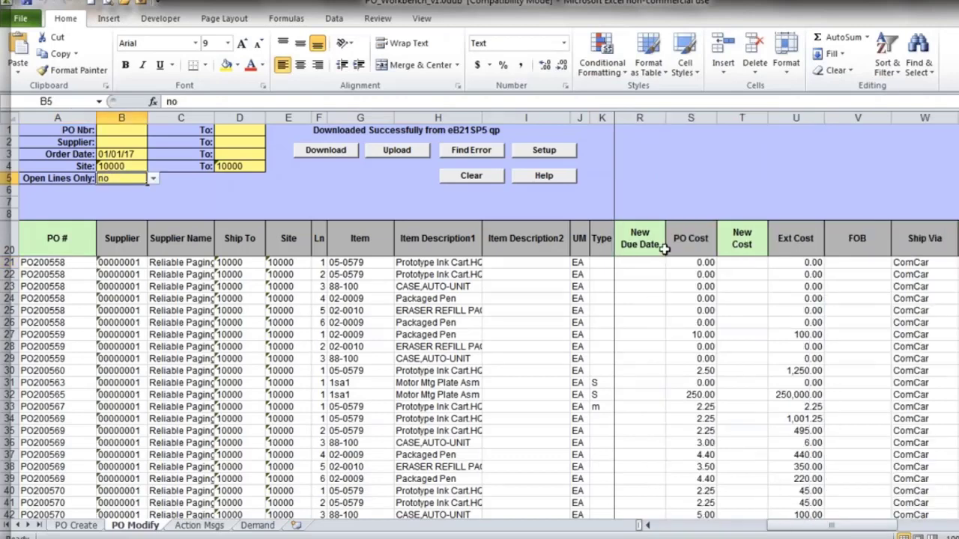
pyautogui.hscroll(3)
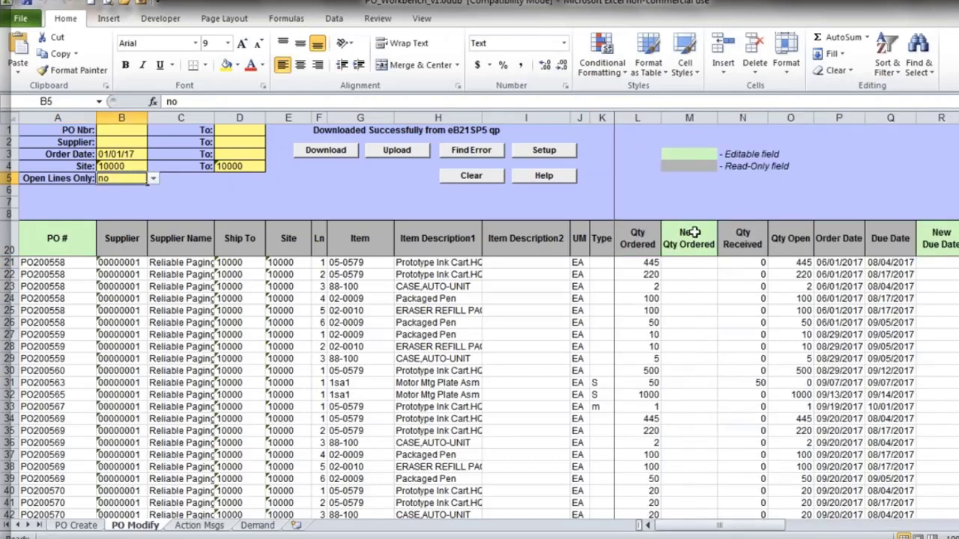
pyautogui.click(689, 322)
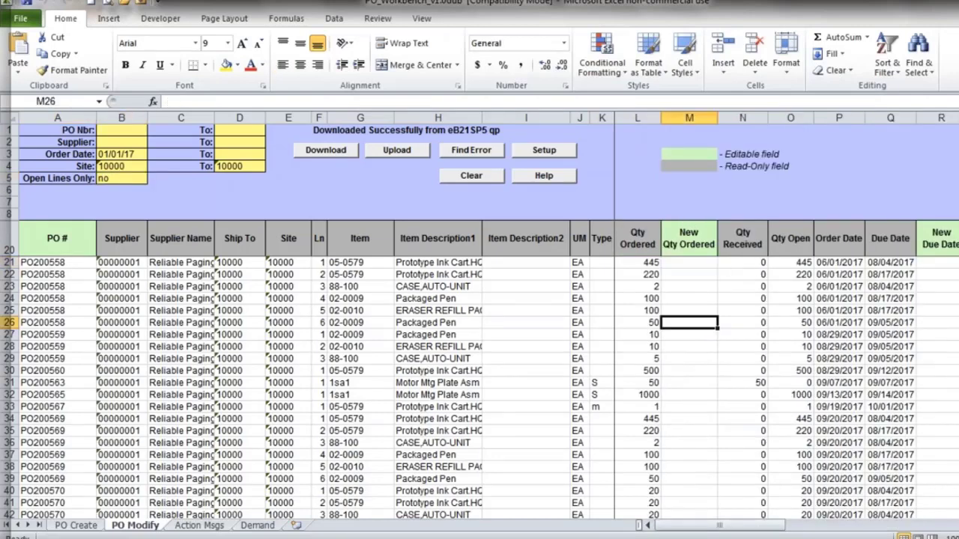
pyautogui.click(688, 262)
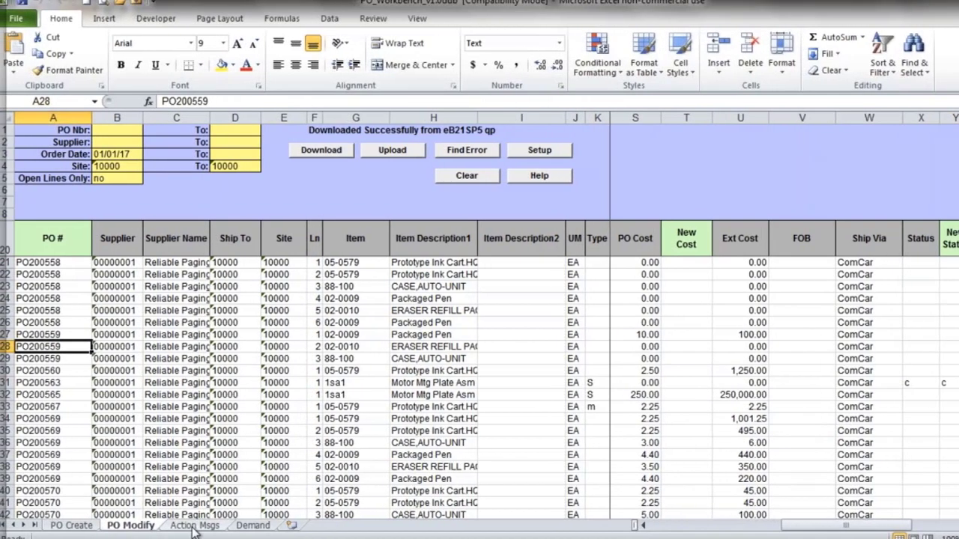
# - Download the MRP action messages for site 10000 onto the Action Msgs sheet
pyautogui.click(195, 524)
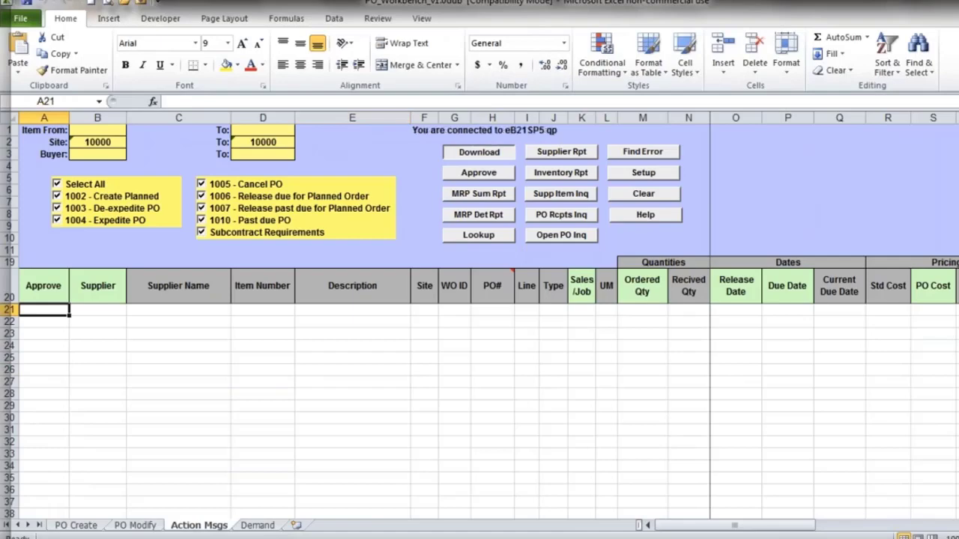
pyautogui.click(478, 152)
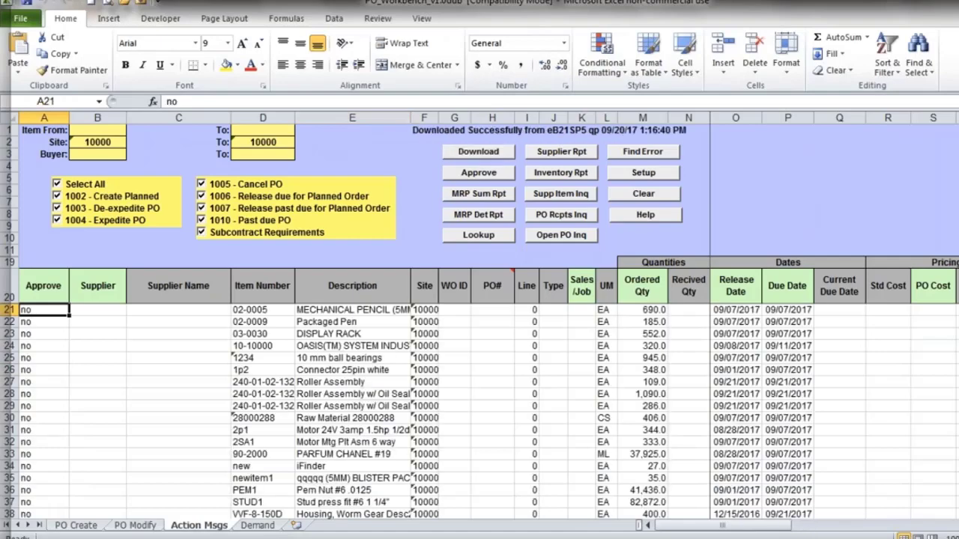
pyautogui.moveTo(186, 255)
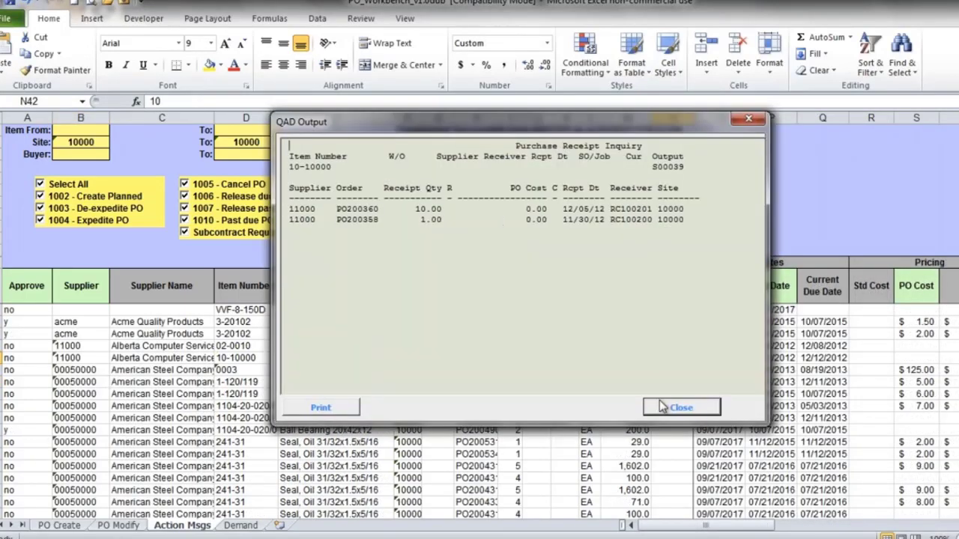
# - Close the receipt inquiry and MRP detail report for 10-10000, then approve the selected messages
pyautogui.click(680, 407)
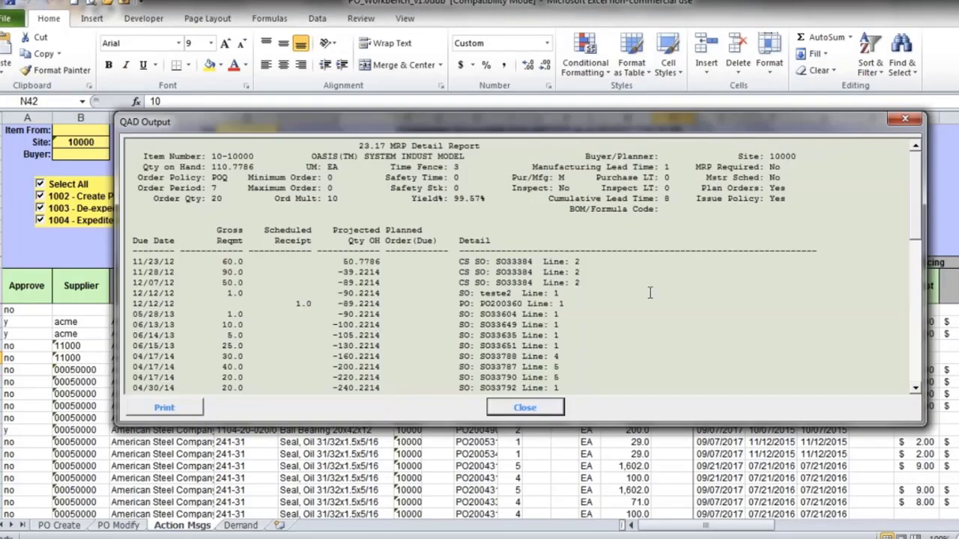
pyautogui.moveTo(247, 337)
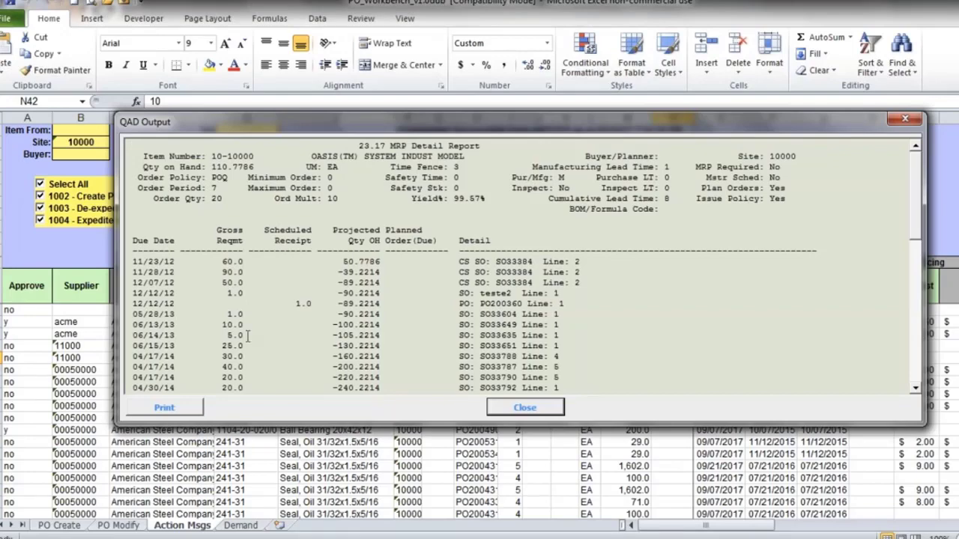
pyautogui.moveTo(671, 325)
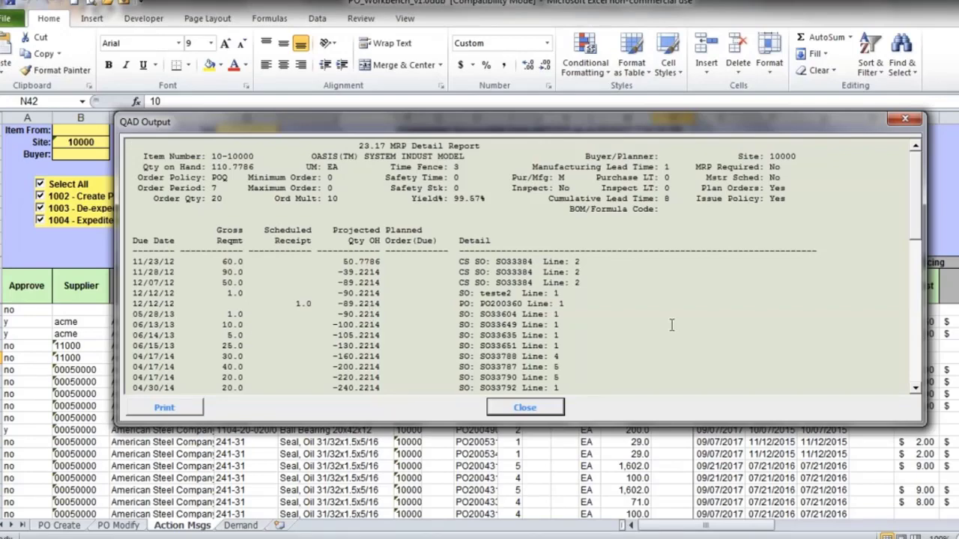
pyautogui.click(525, 407)
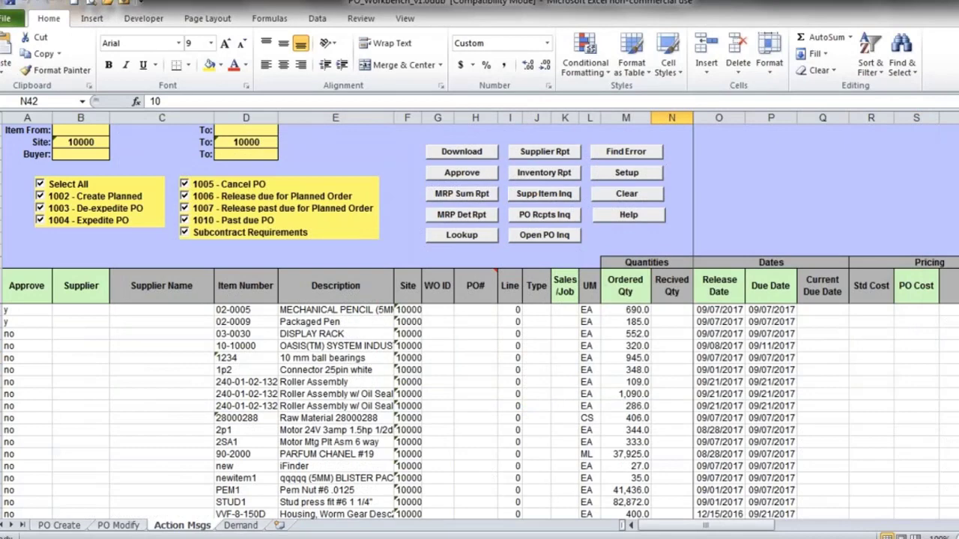
pyautogui.click(461, 151)
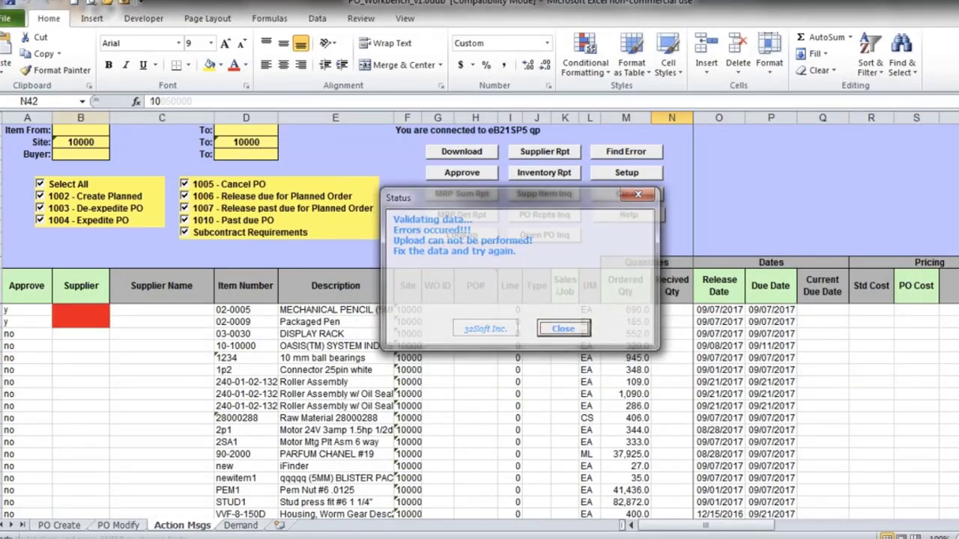
# - Dismiss the validation error and view generated order PO200572 on the PO Create sheet
pyautogui.click(563, 328)
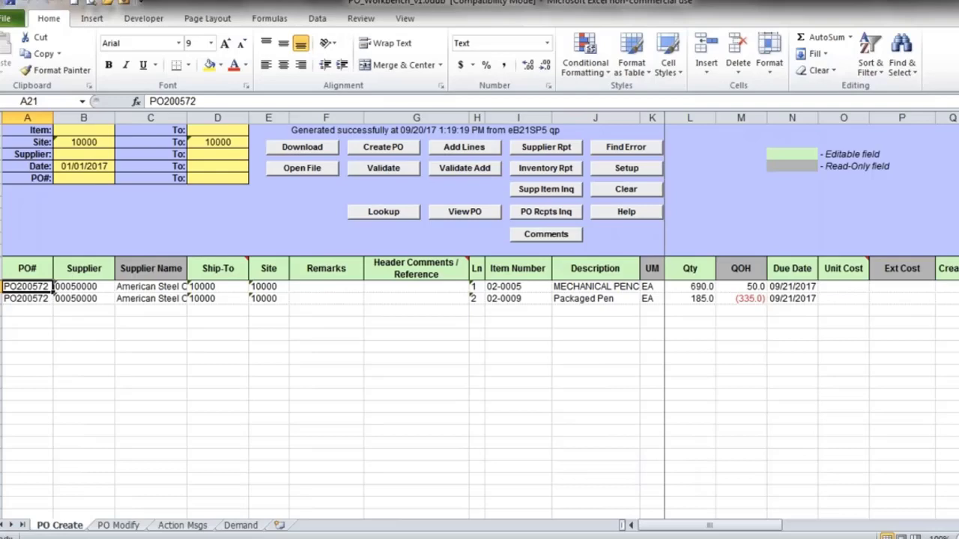
pyautogui.moveTo(147, 461)
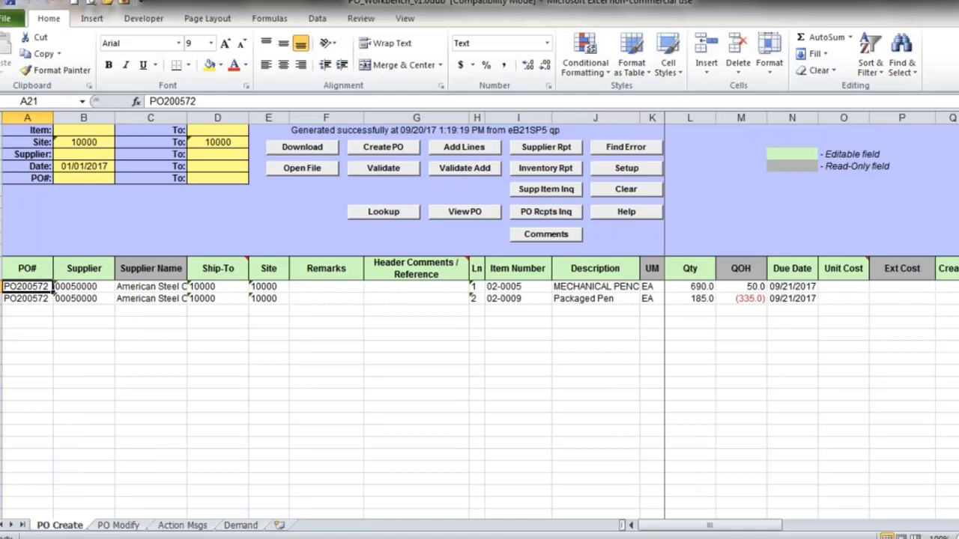
pyautogui.click(117, 525)
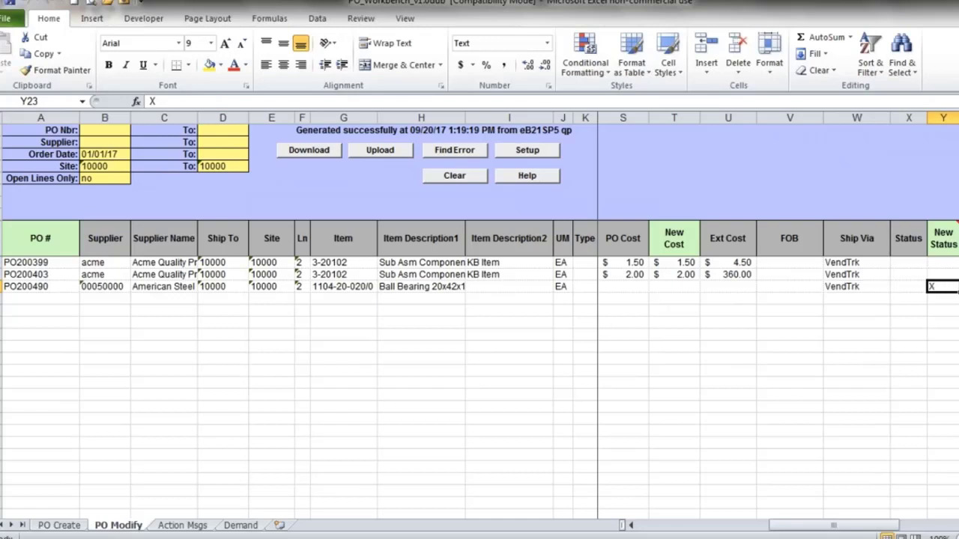
# - Inspect PO200490 and PO200403's 09/21/2017 new due date, then return to PO Create
pyautogui.click(41, 286)
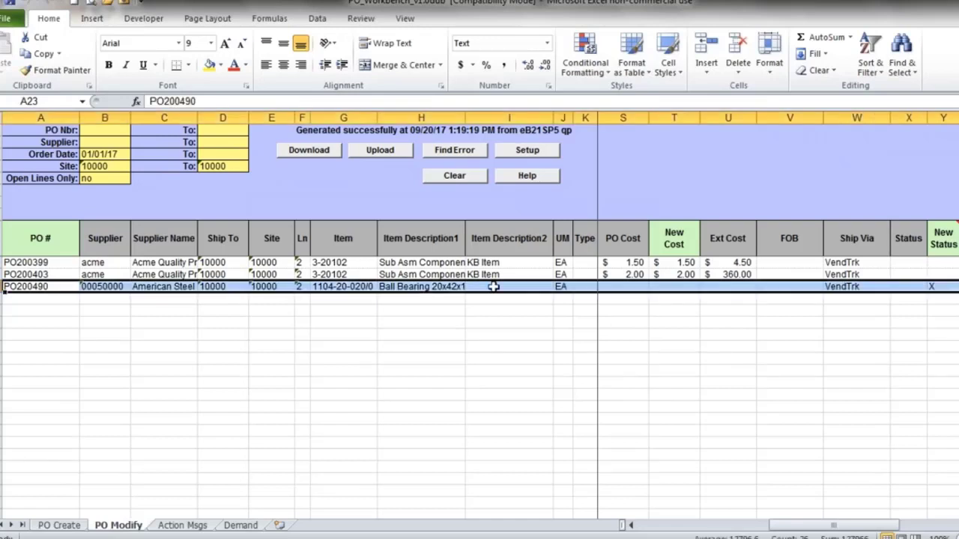
pyautogui.moveTo(671, 273)
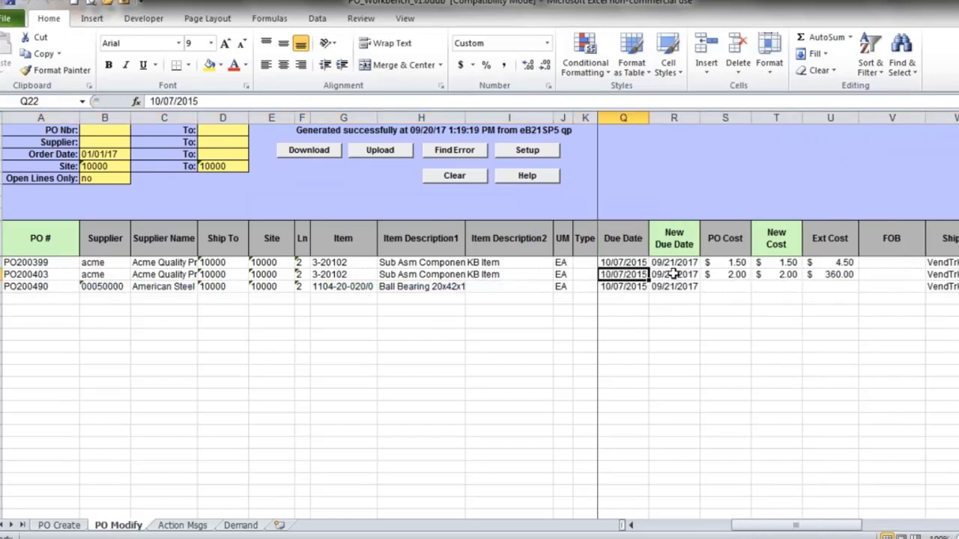
pyautogui.click(674, 274)
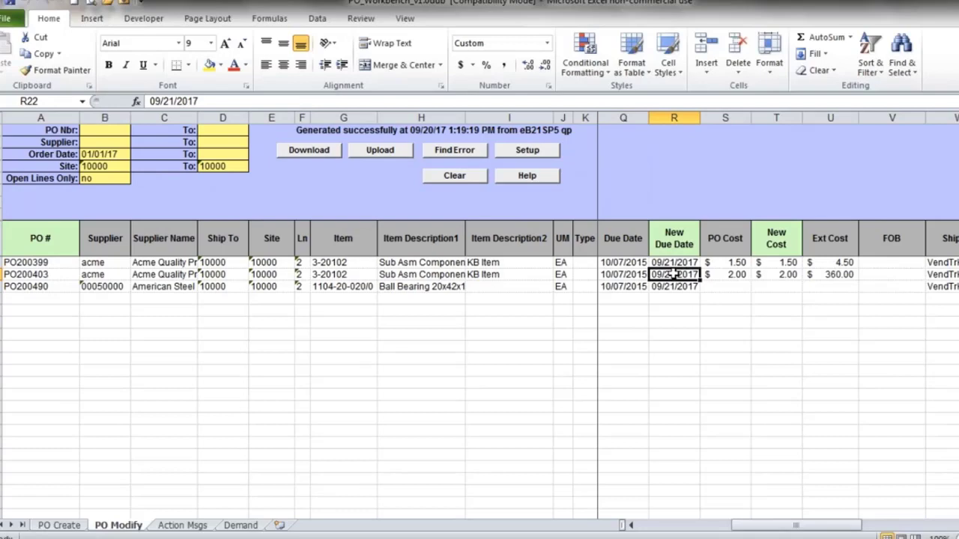
pyautogui.click(58, 524)
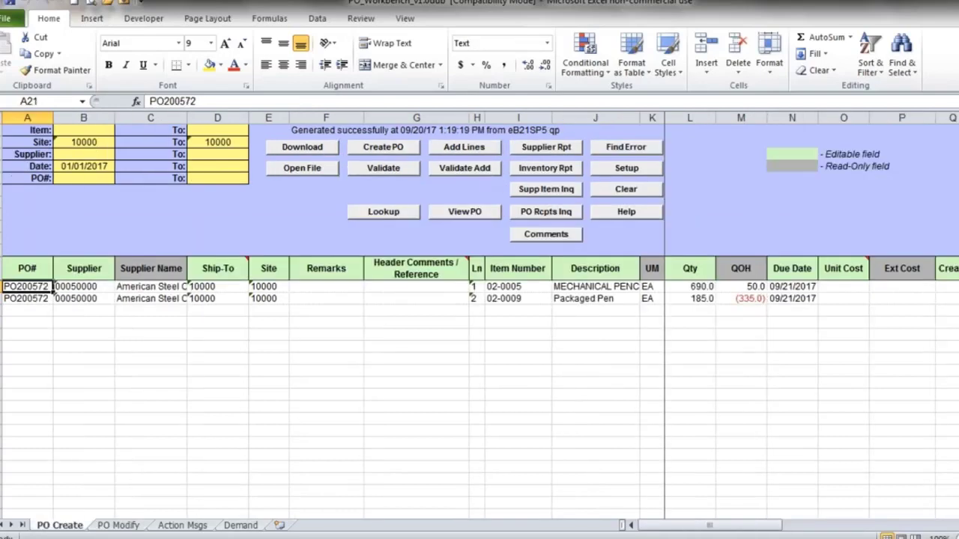
pyautogui.click(183, 524)
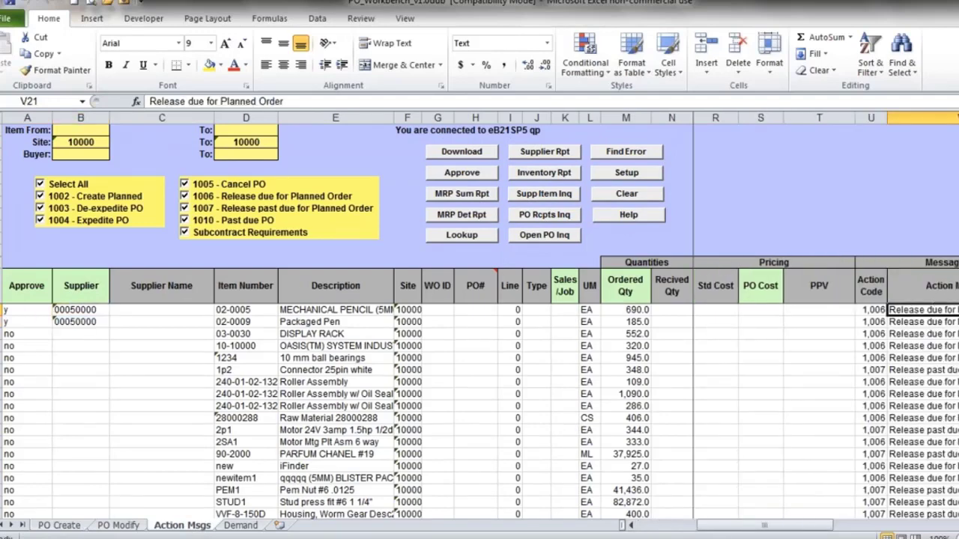
pyautogui.click(59, 525)
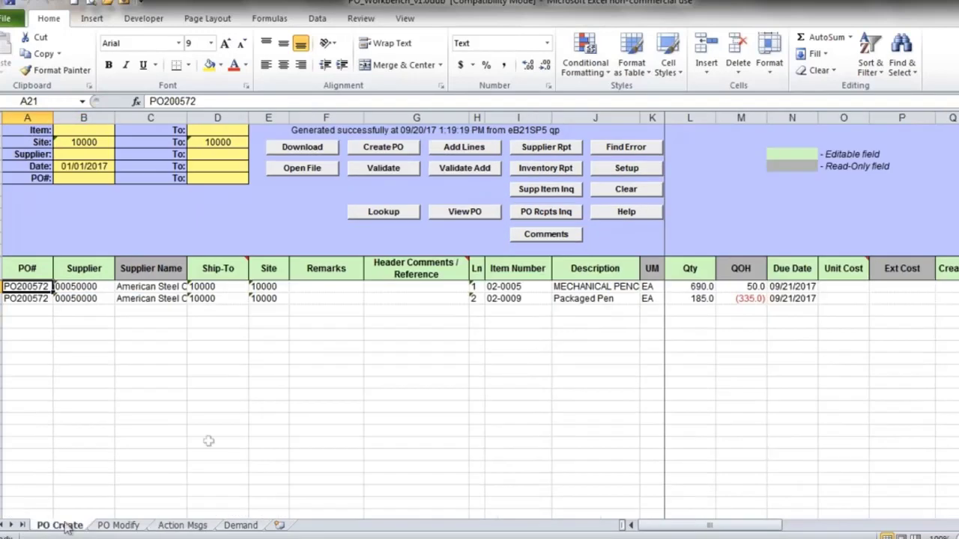
pyautogui.moveTo(195, 342)
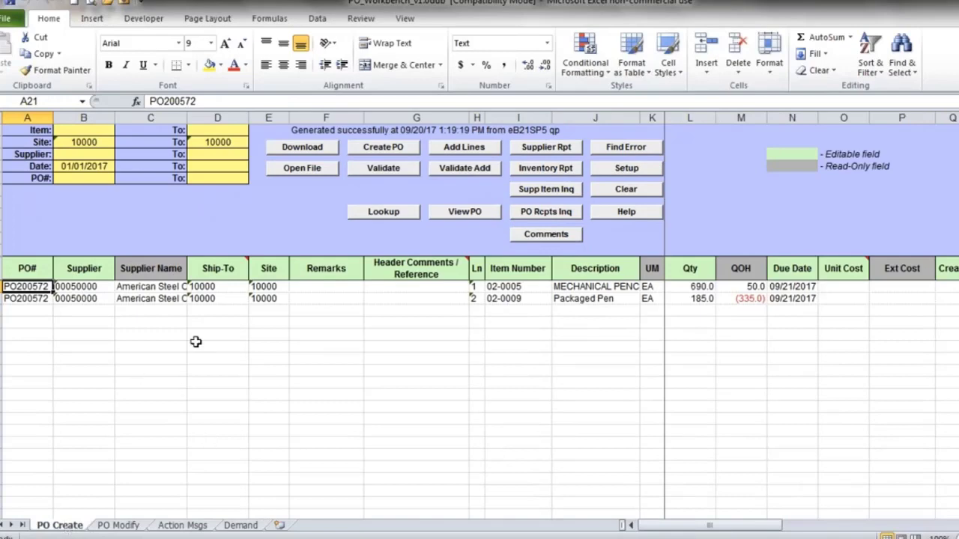
pyautogui.moveTo(627, 465)
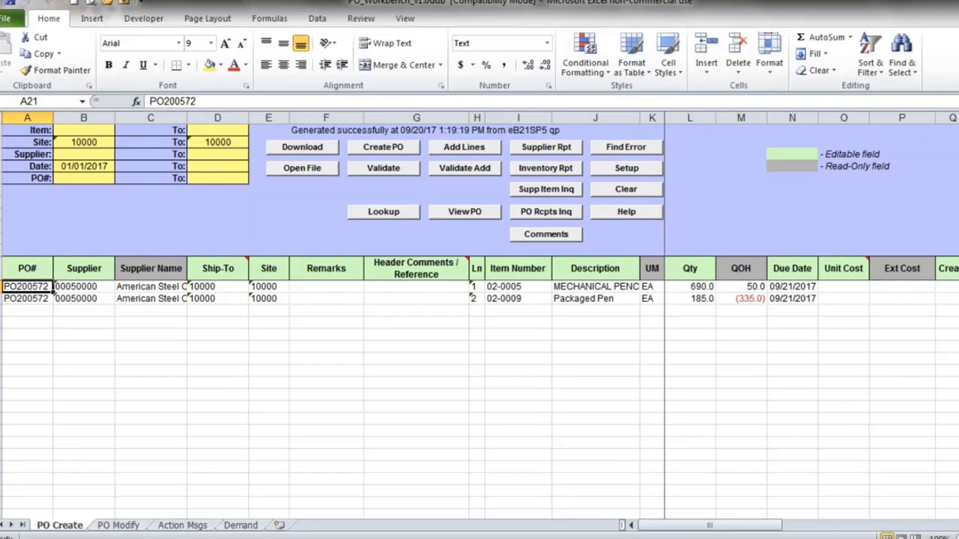
pyautogui.moveTo(54, 379)
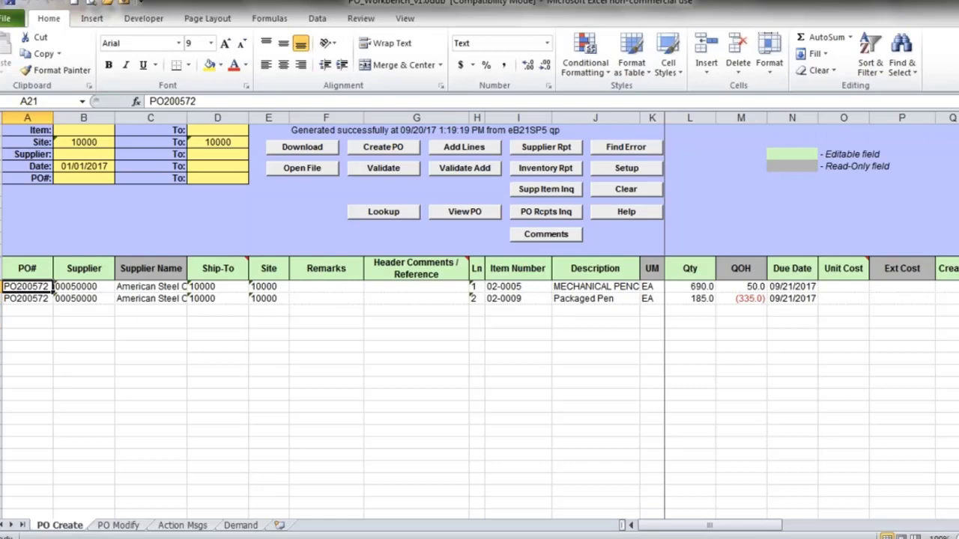
pyautogui.moveTo(57, 374)
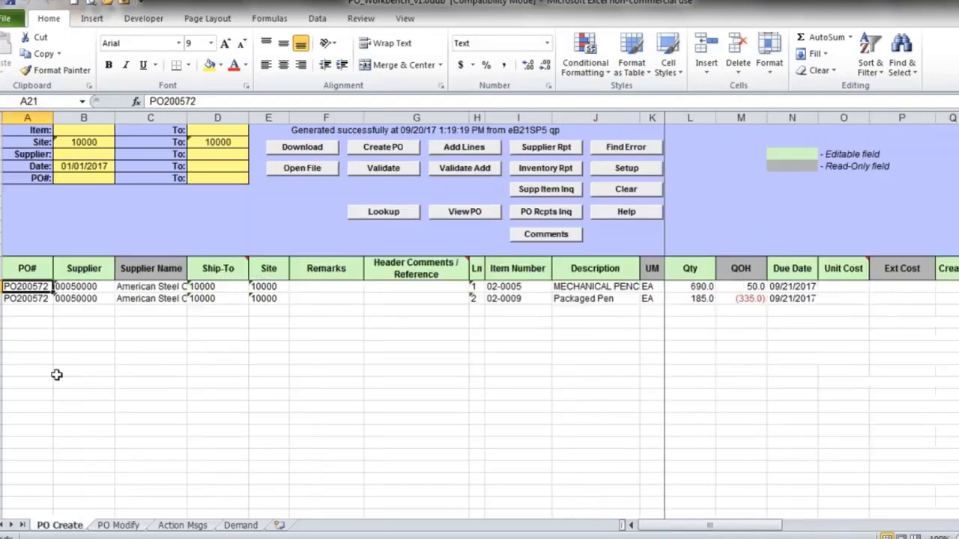
pyautogui.moveTo(145, 434)
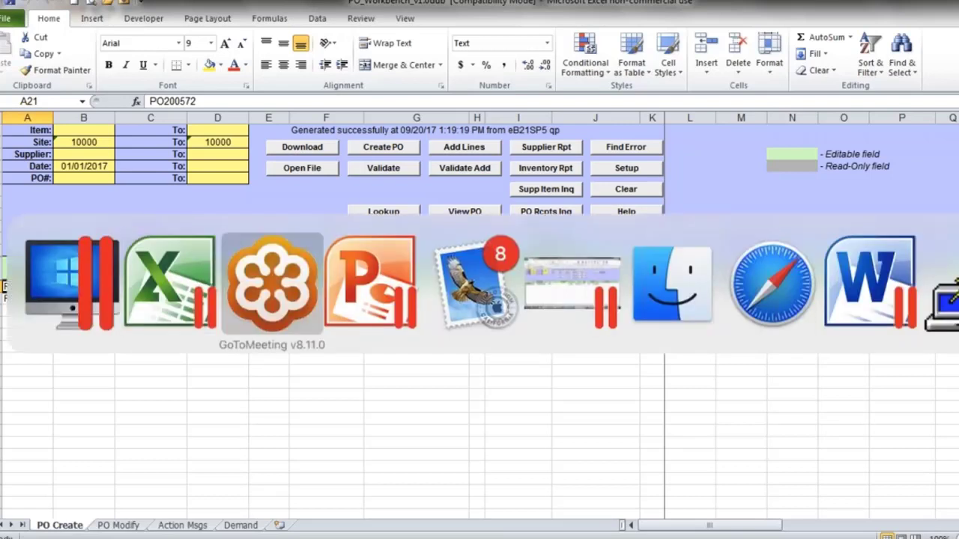
# - Switch to Apple Mail to view the 'New PO PO200569' confirmation for Reliable Paging Corp
pyautogui.click(474, 283)
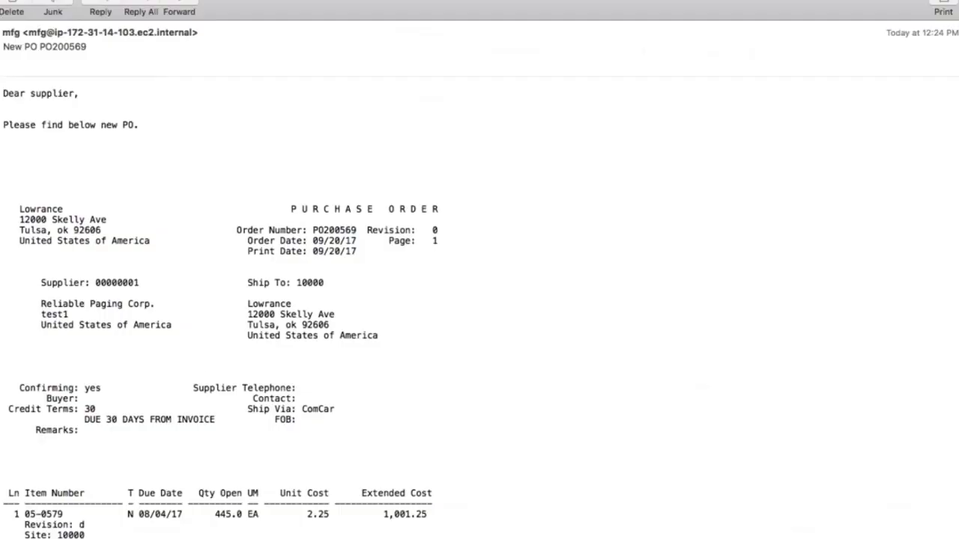
pyautogui.moveTo(102, 182)
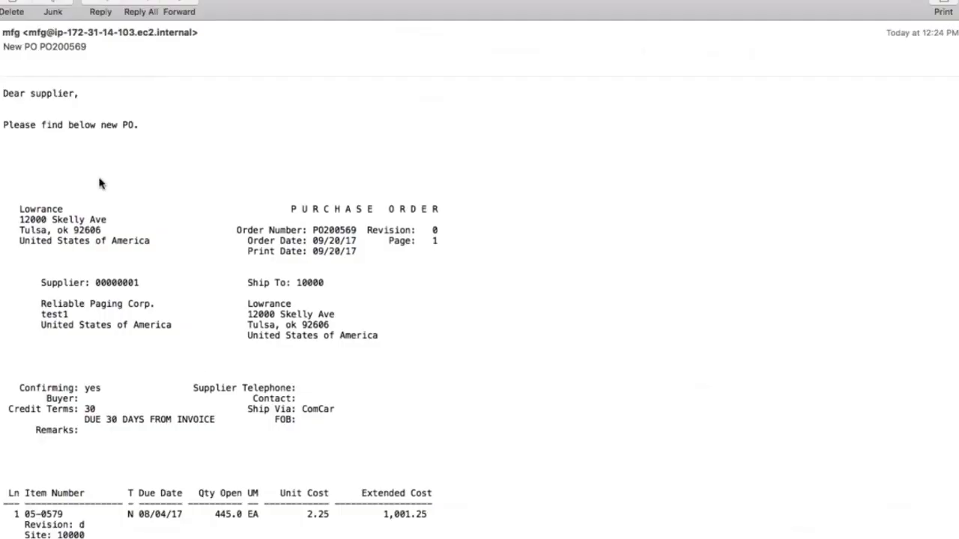
pyautogui.moveTo(165, 207)
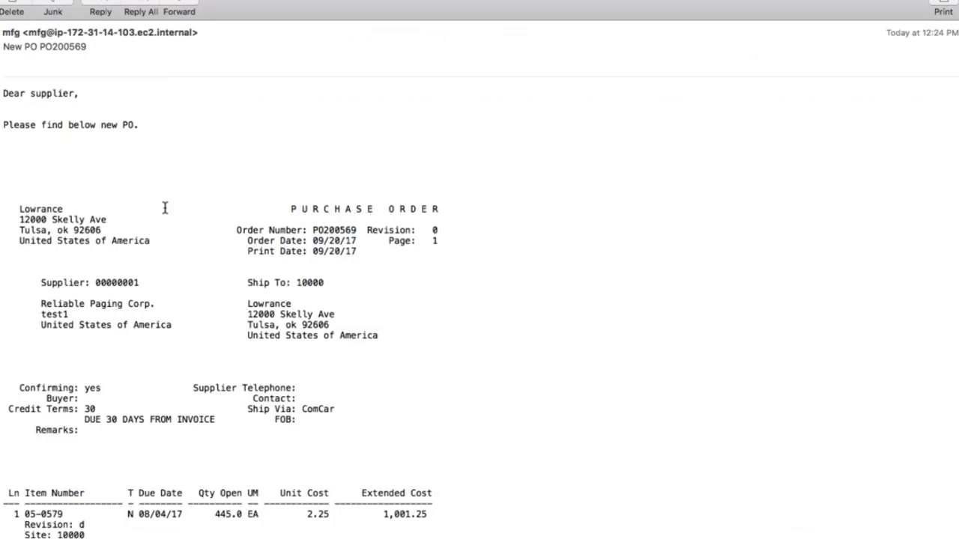
pyautogui.moveTo(243, 222)
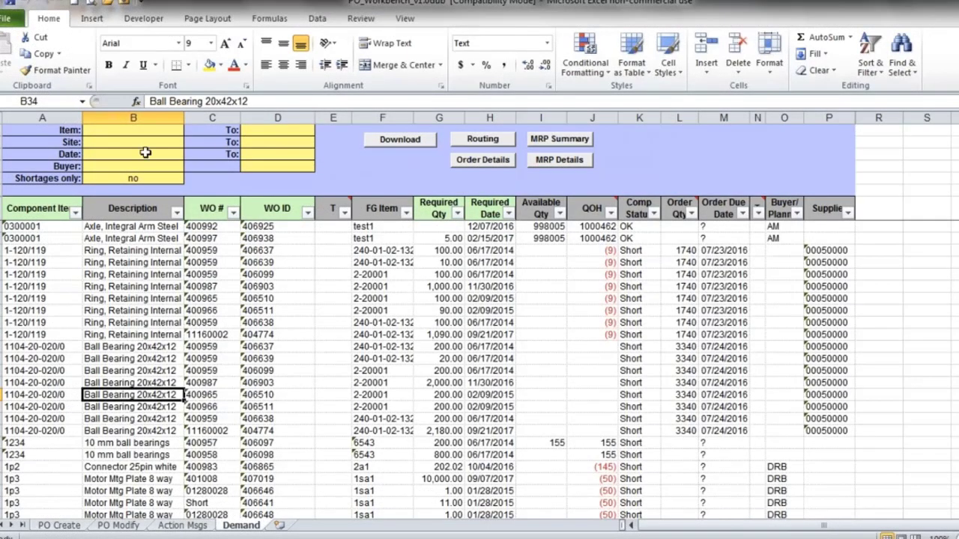
pyautogui.moveTo(121, 163)
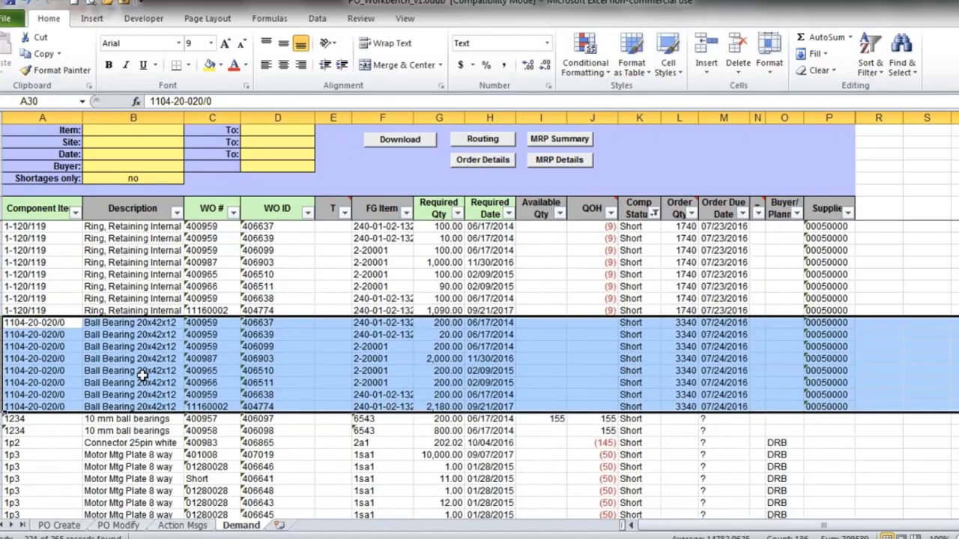
pyautogui.moveTo(318, 395)
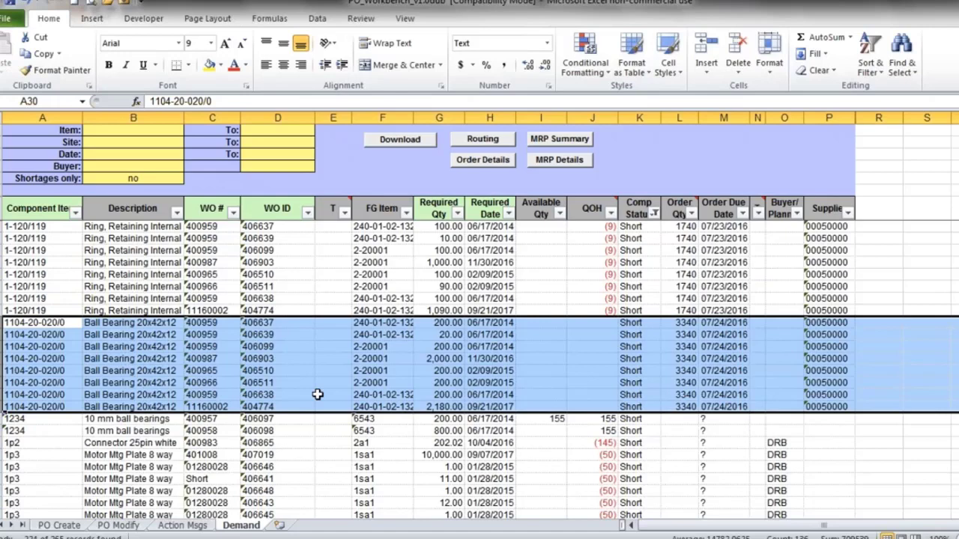